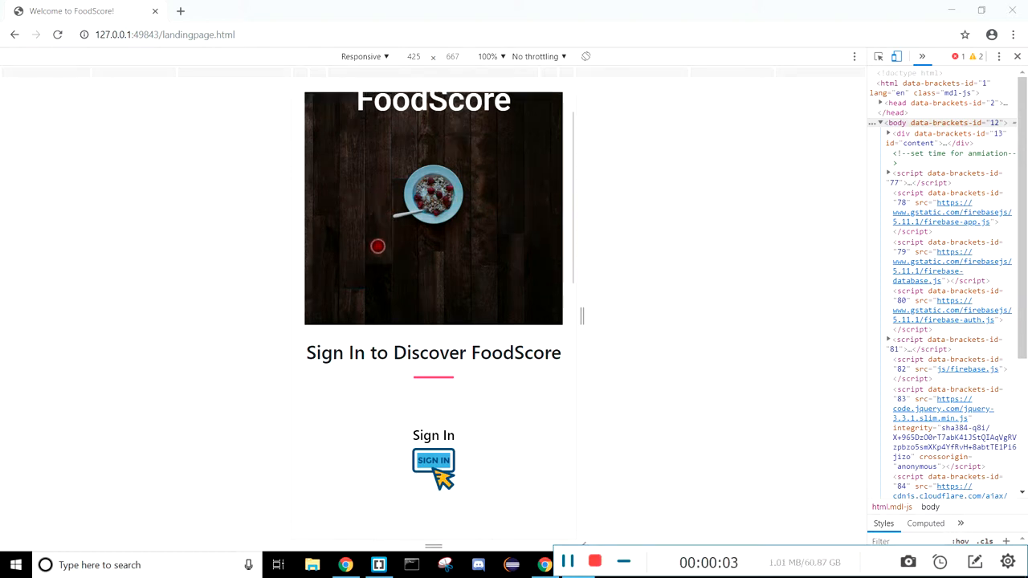
pyautogui.click(434, 459)
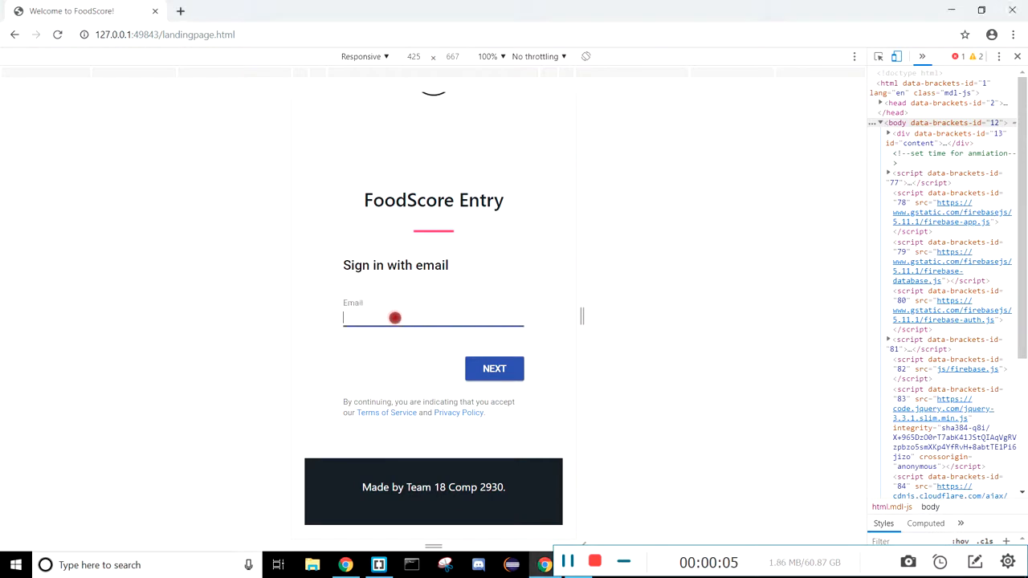
pyautogui.click(494, 368)
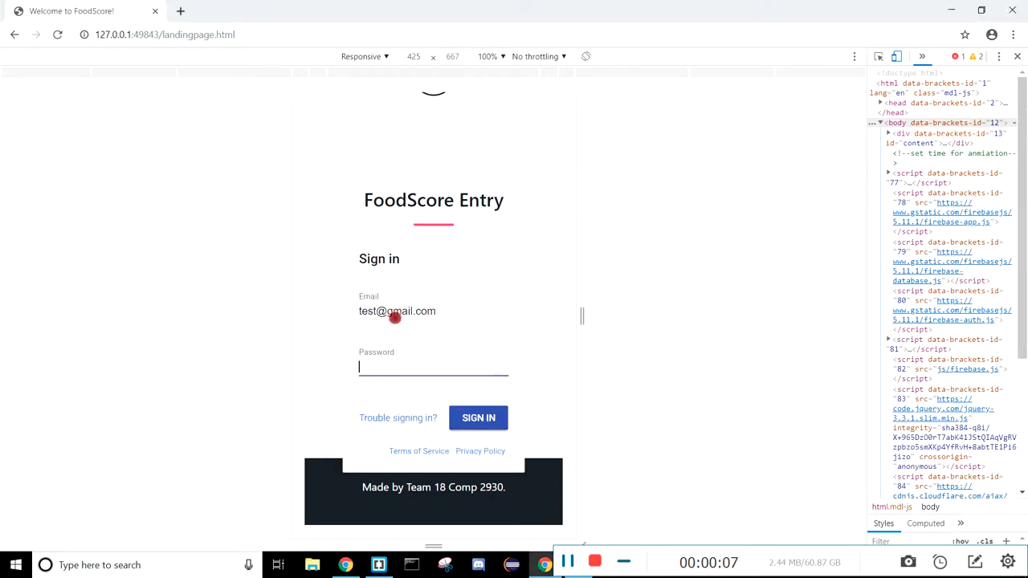
pyautogui.write('password')
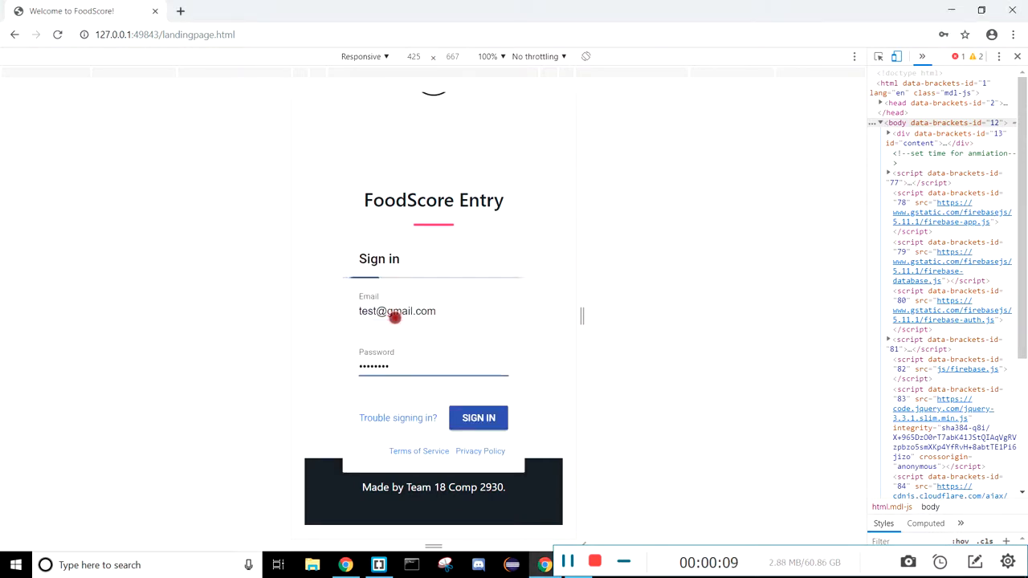
pyautogui.click(478, 417)
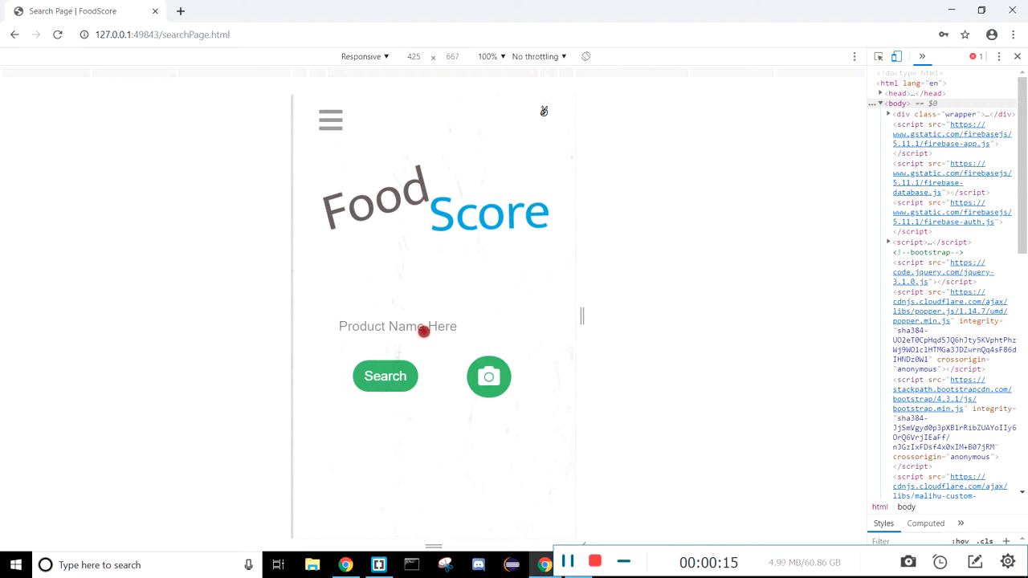
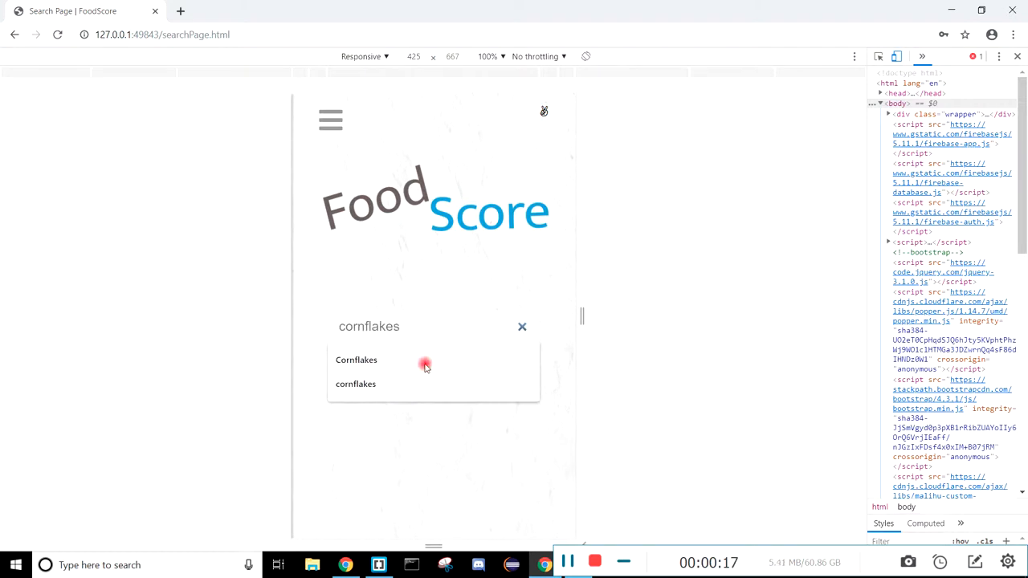
pyautogui.click(356, 360)
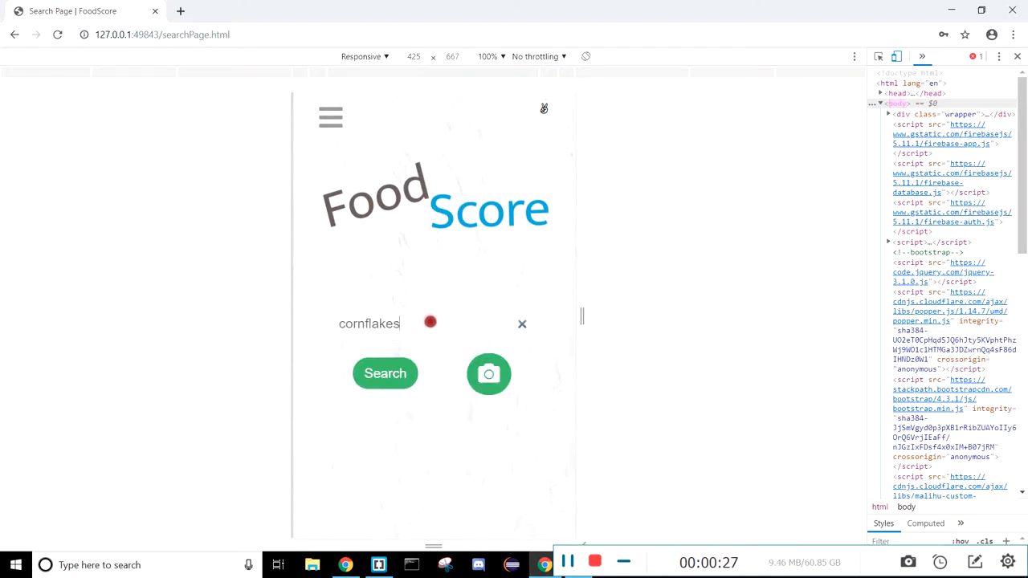
pyautogui.click(522, 325)
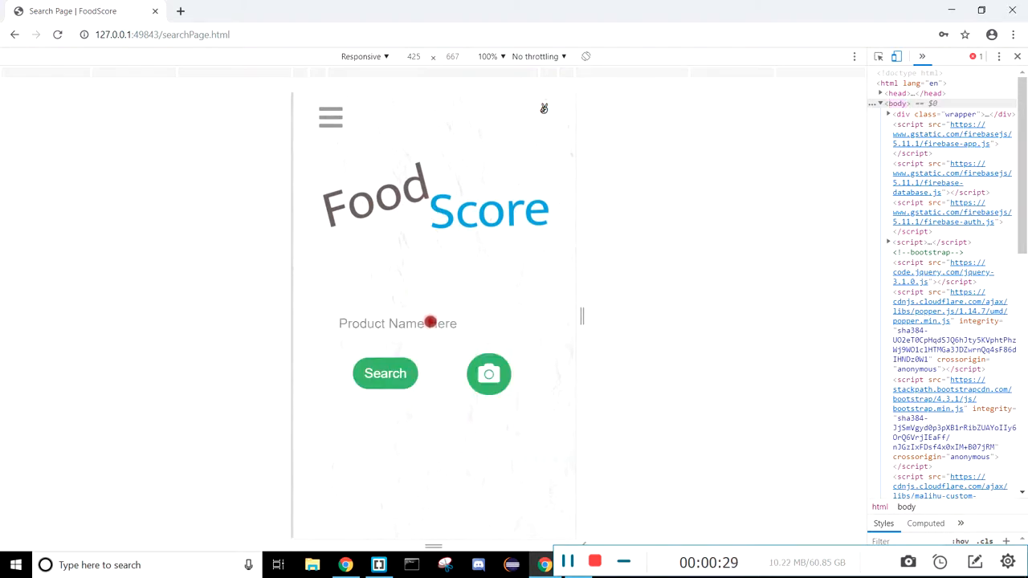
pyautogui.click(488, 373)
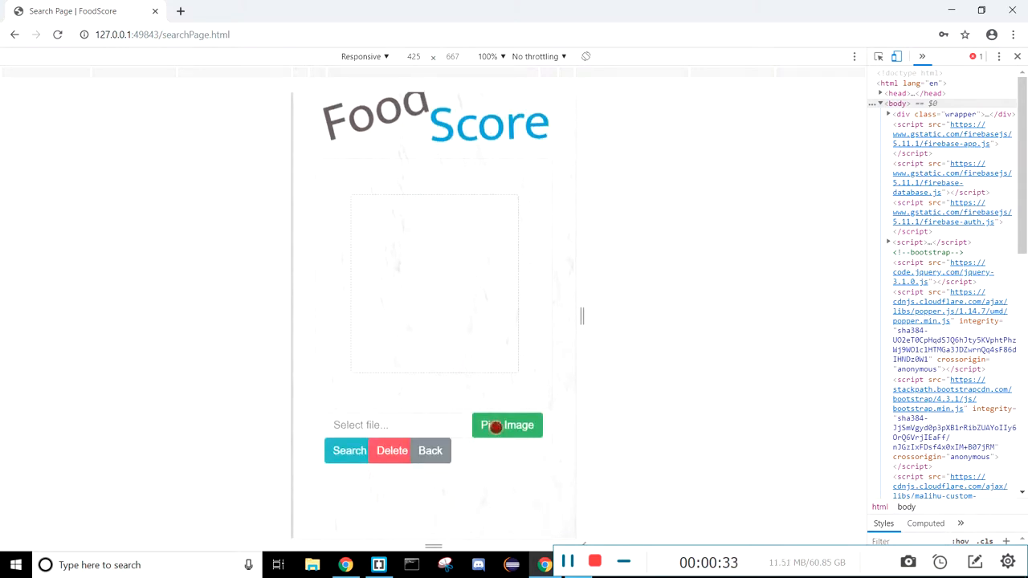
pyautogui.click(507, 424)
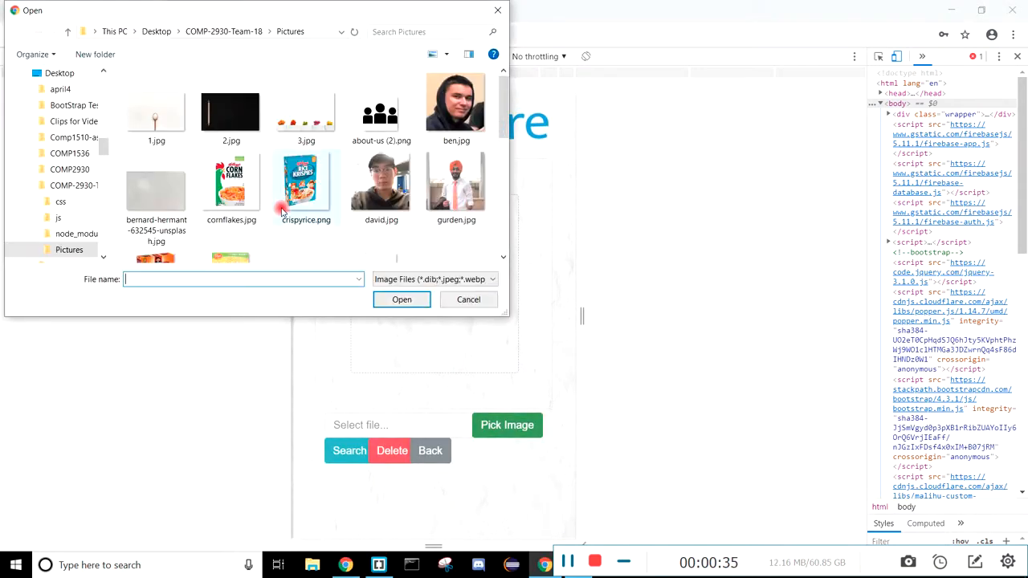
pyautogui.click(156, 207)
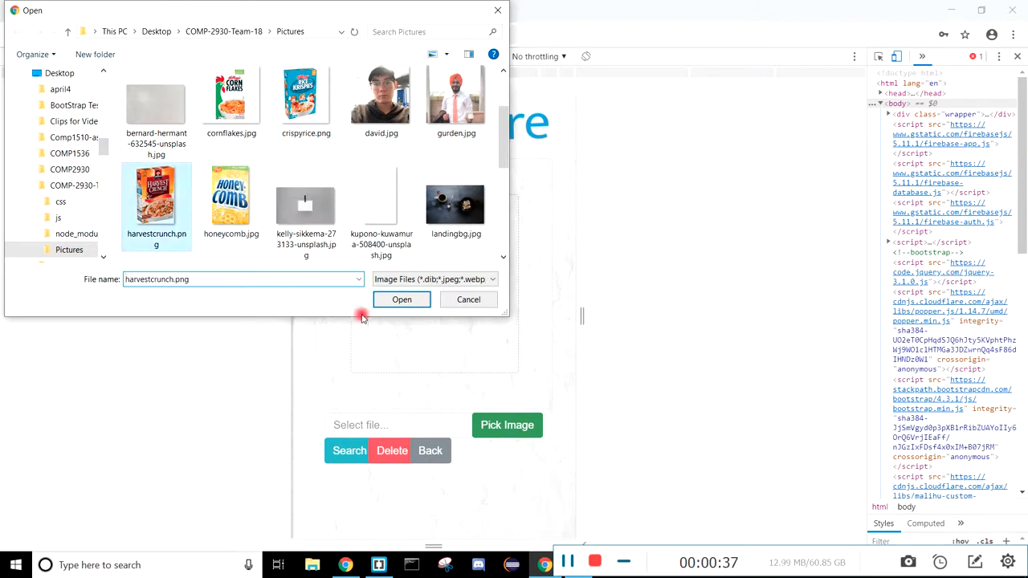
pyautogui.click(402, 299)
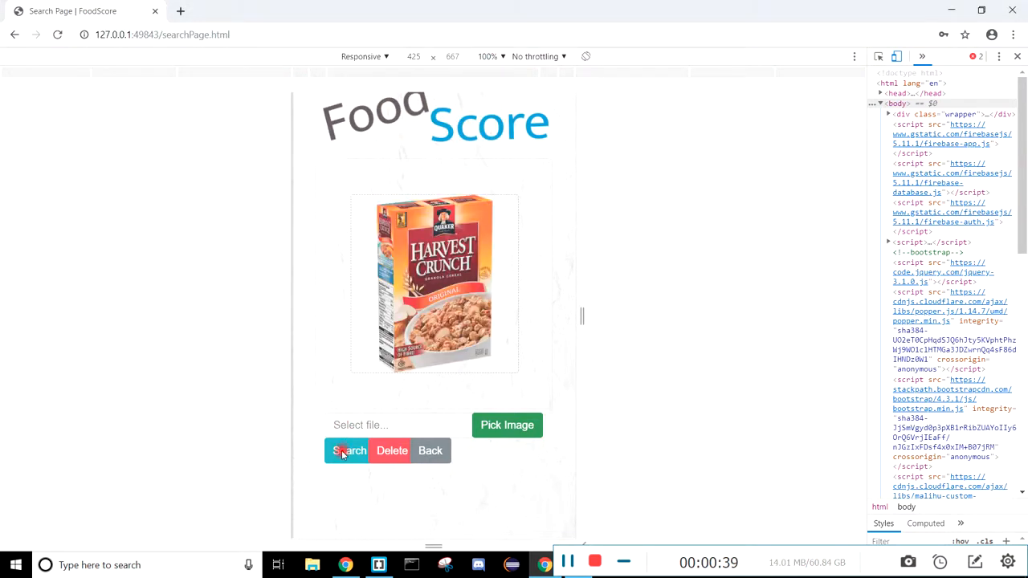
pyautogui.click(349, 450)
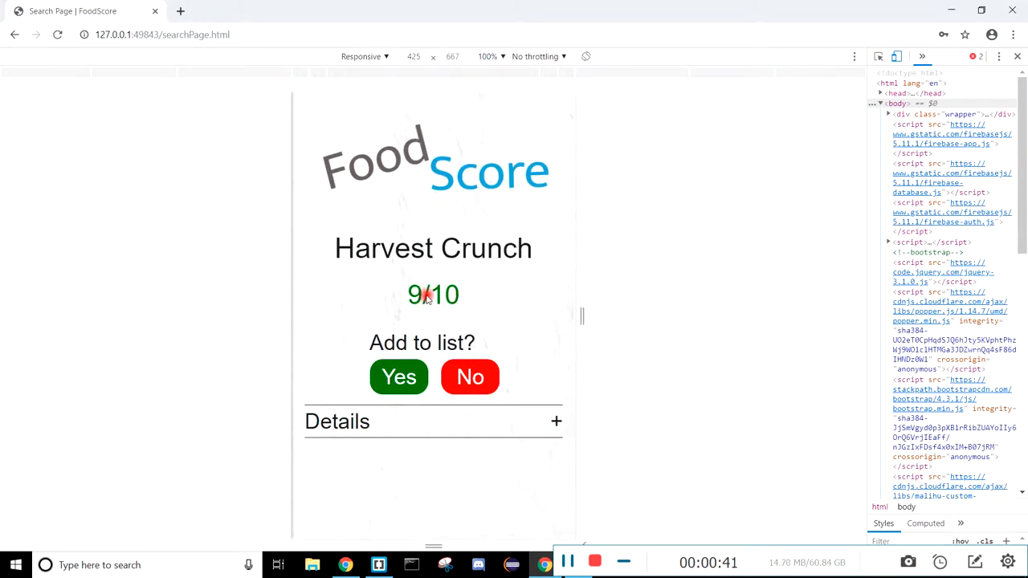
pyautogui.click(556, 421)
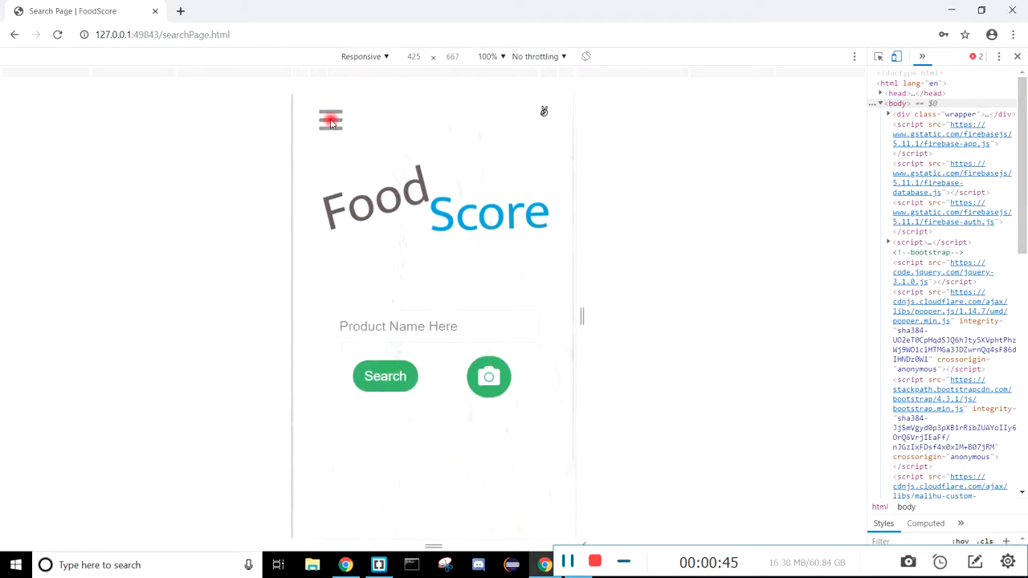
# Step: Navigate via the menu to My Profile showing Test Test's 7.75 average score
pyautogui.click(330, 118)
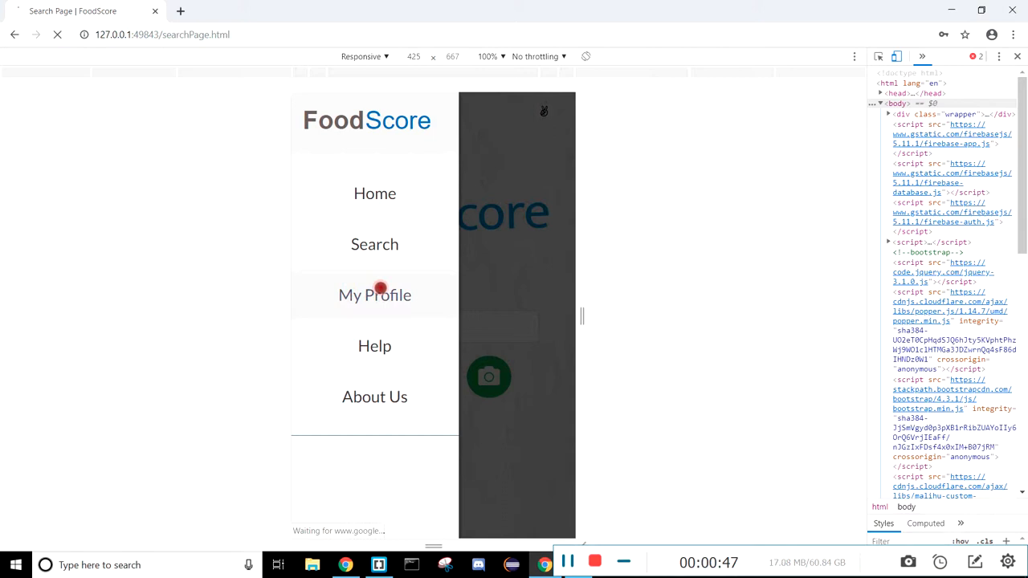
pyautogui.click(374, 296)
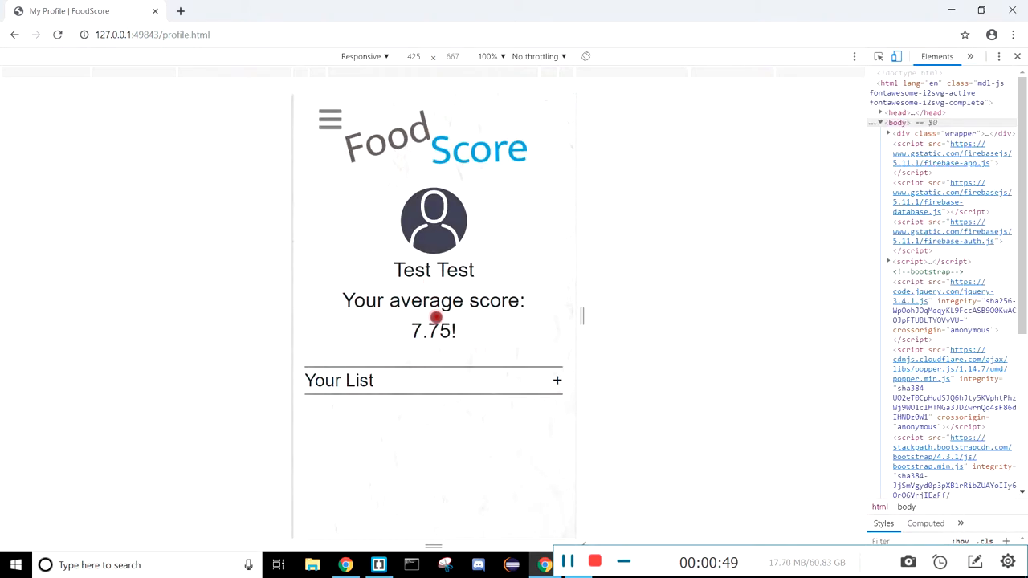
pyautogui.moveTo(520, 368)
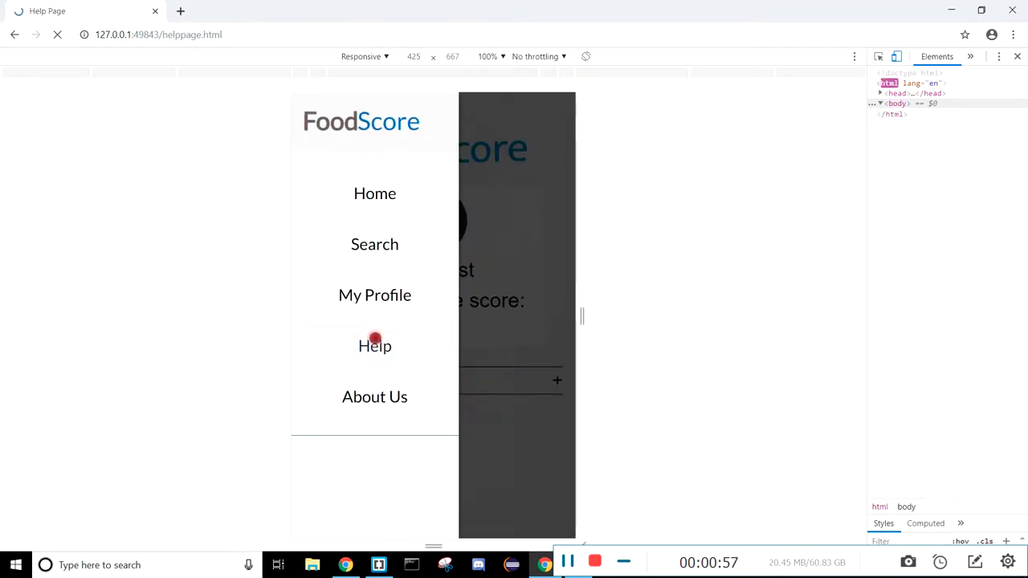
pyautogui.click(374, 345)
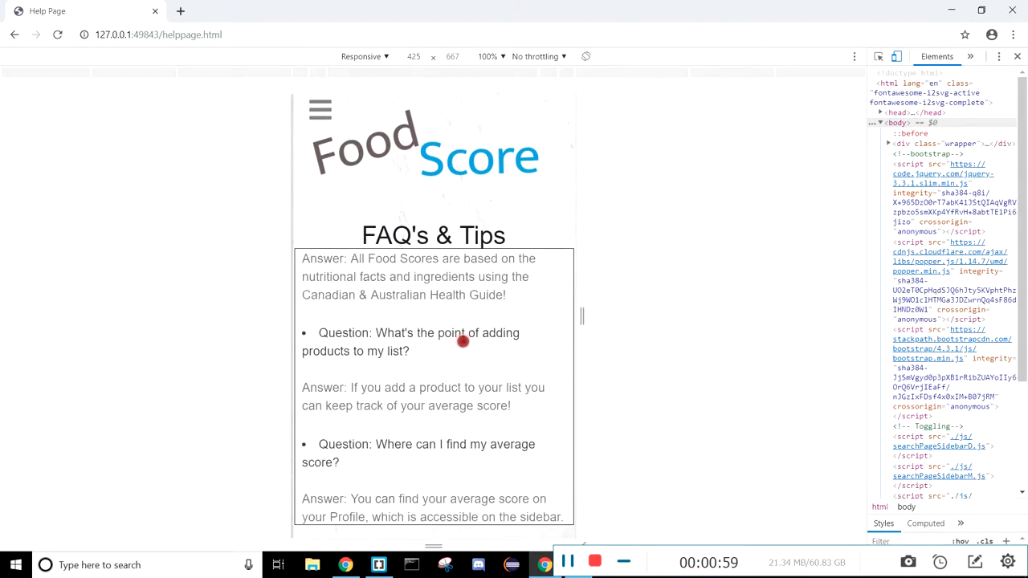
pyautogui.click(320, 110)
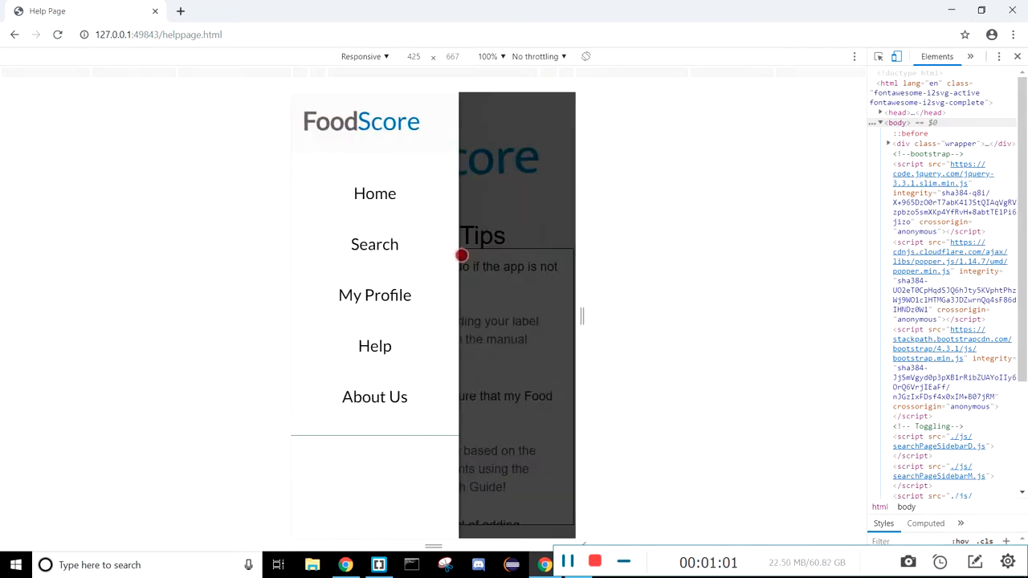
pyautogui.click(374, 395)
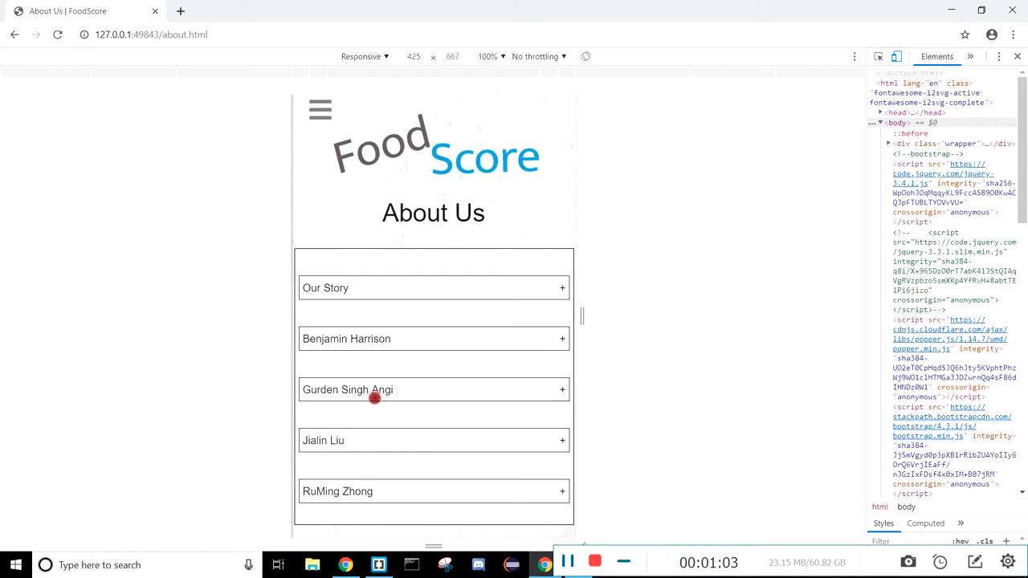
pyautogui.moveTo(437, 347)
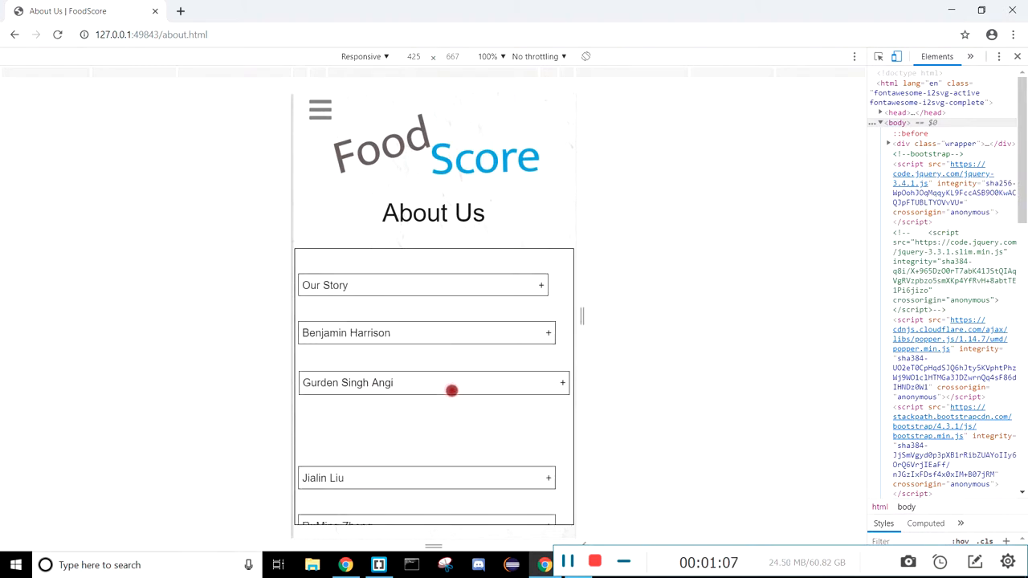
pyautogui.click(433, 382)
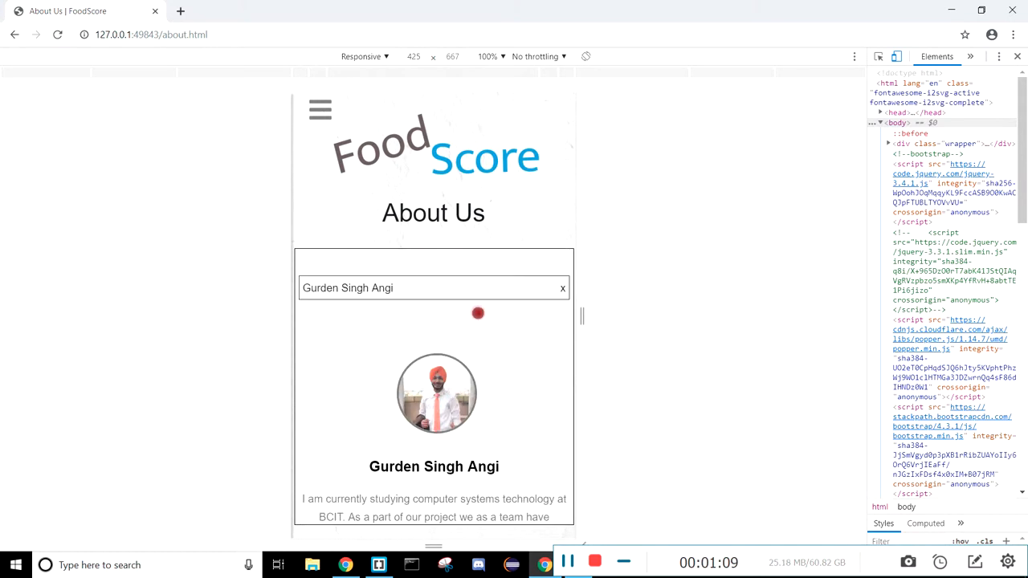
pyautogui.click(319, 109)
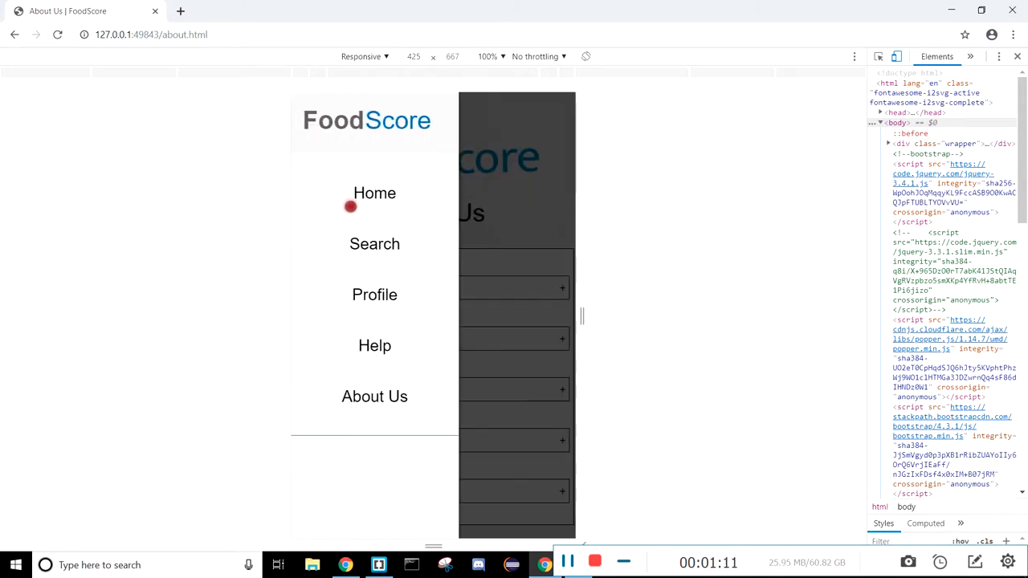
pyautogui.click(374, 244)
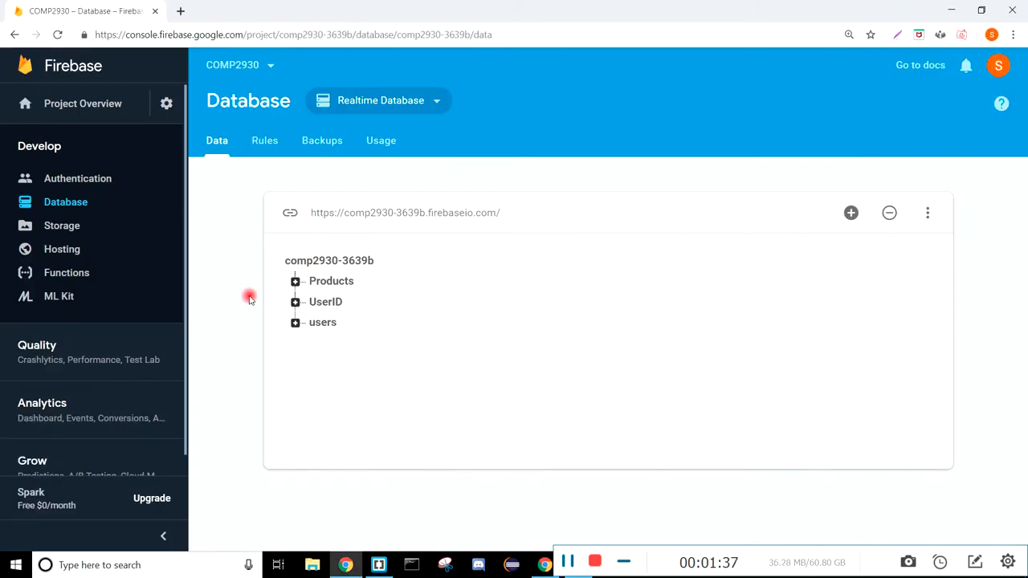
pyautogui.moveTo(257, 183)
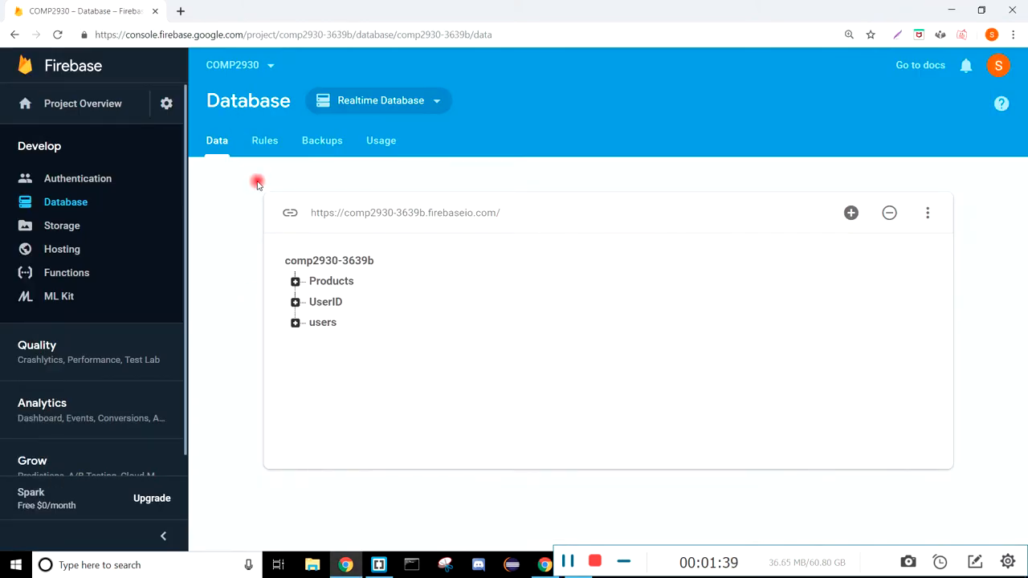
# Step: Expand the Products node to view each cereal's tips and score, then collapse it
pyautogui.click(295, 281)
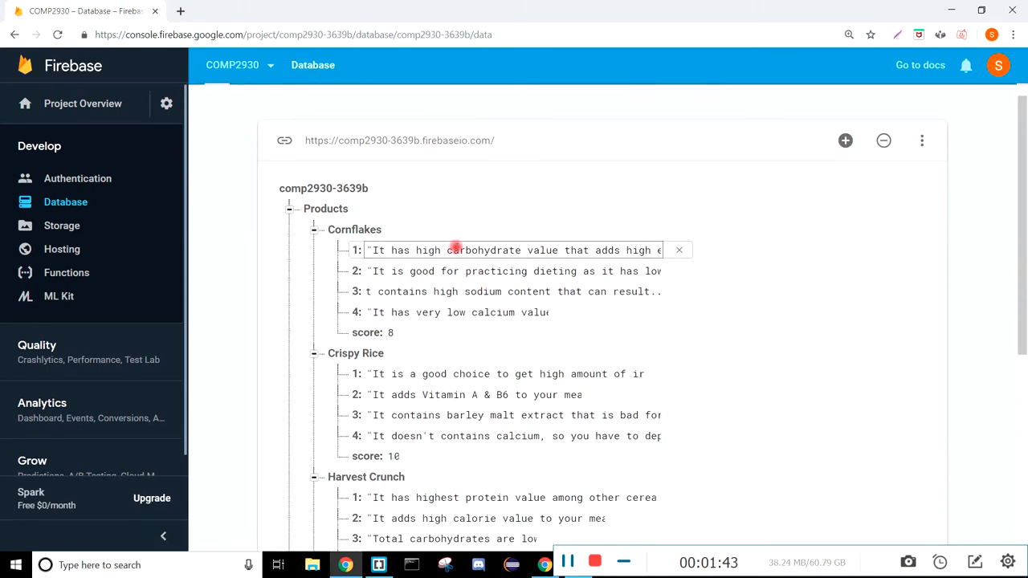
pyautogui.click(457, 312)
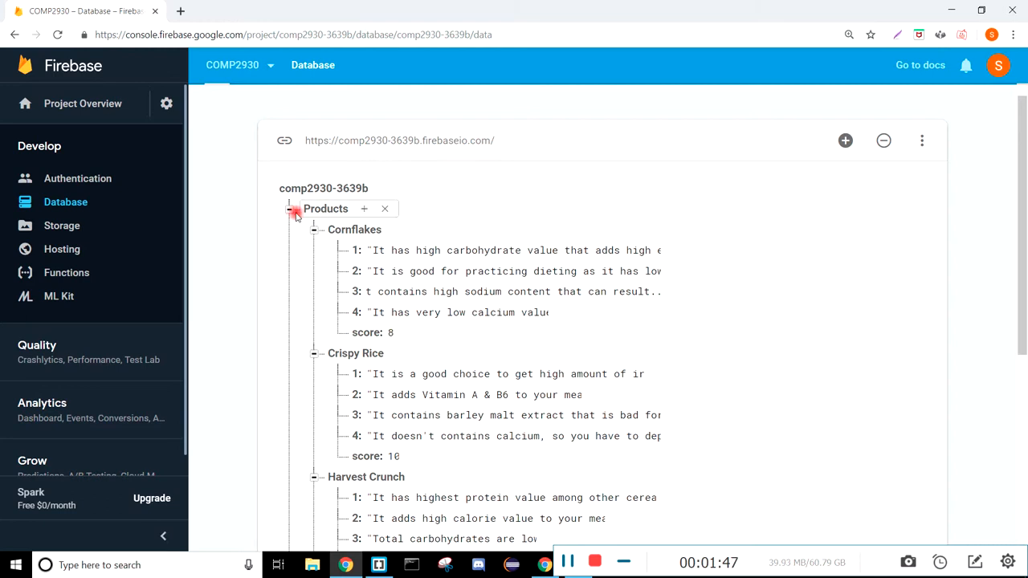
pyautogui.click(289, 209)
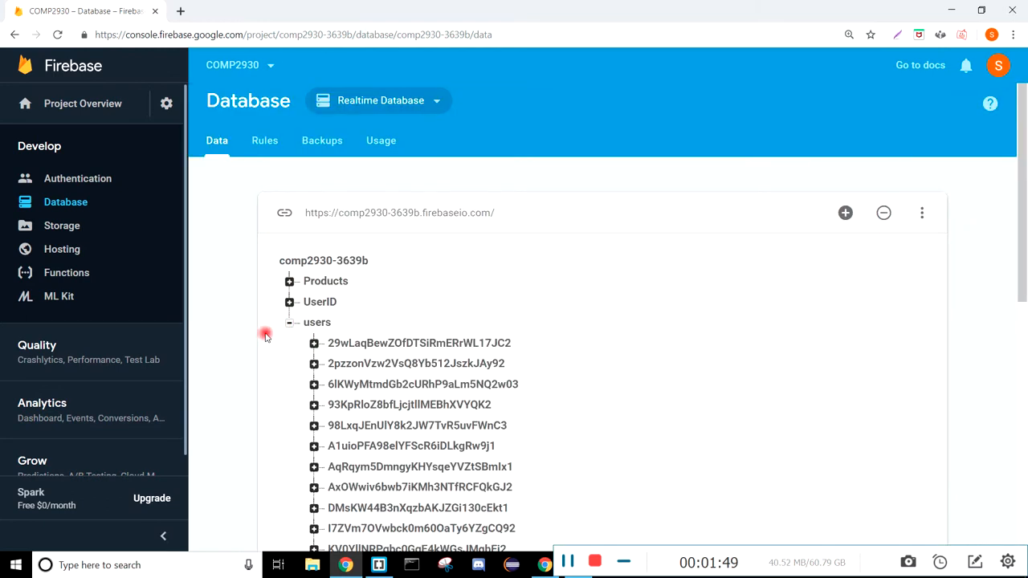
# Step: Expand the last user's record showing email, list and name, then collapse users
pyautogui.scroll(-3)
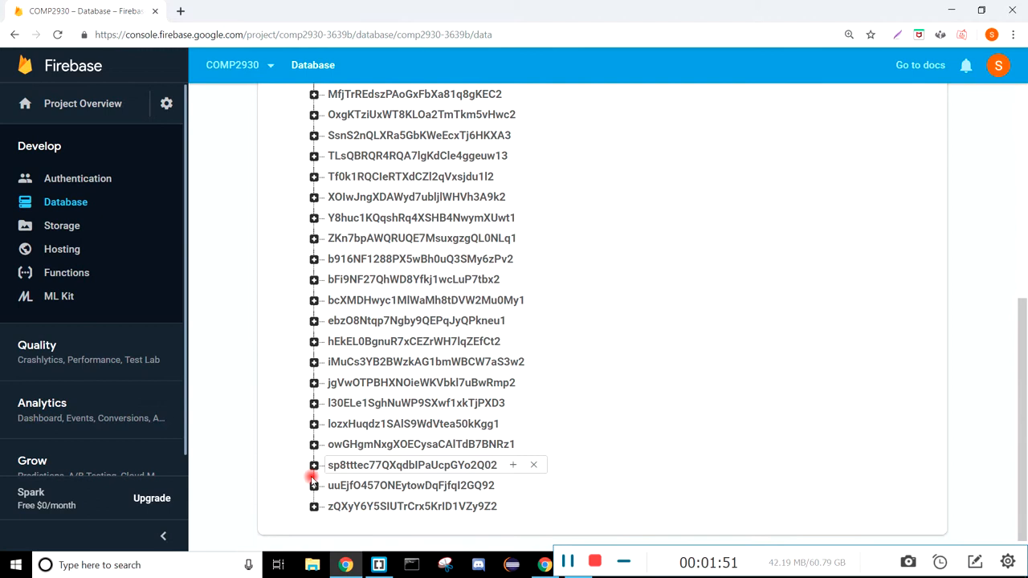
pyautogui.click(313, 506)
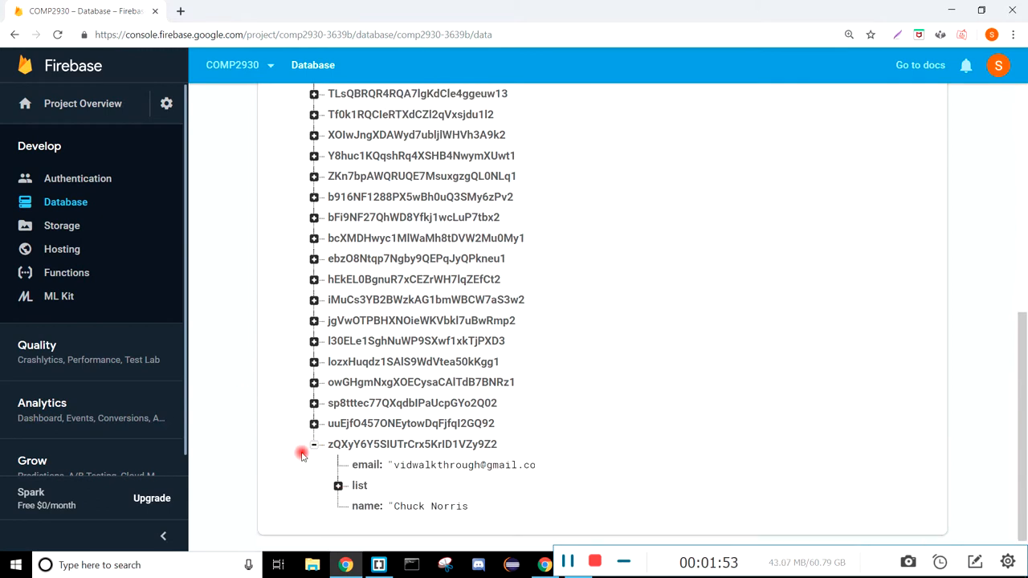
pyautogui.click(462, 465)
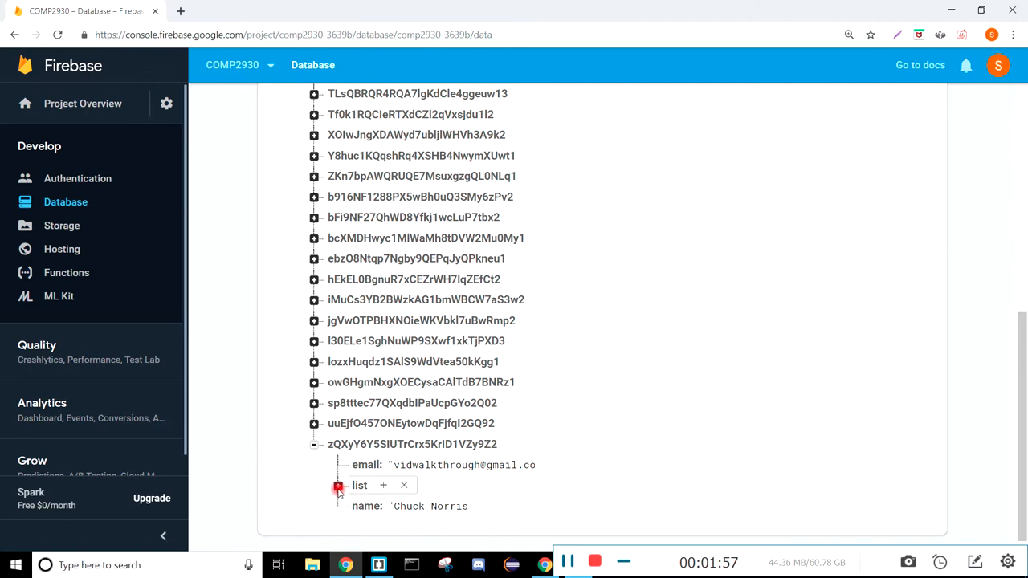
pyautogui.click(338, 485)
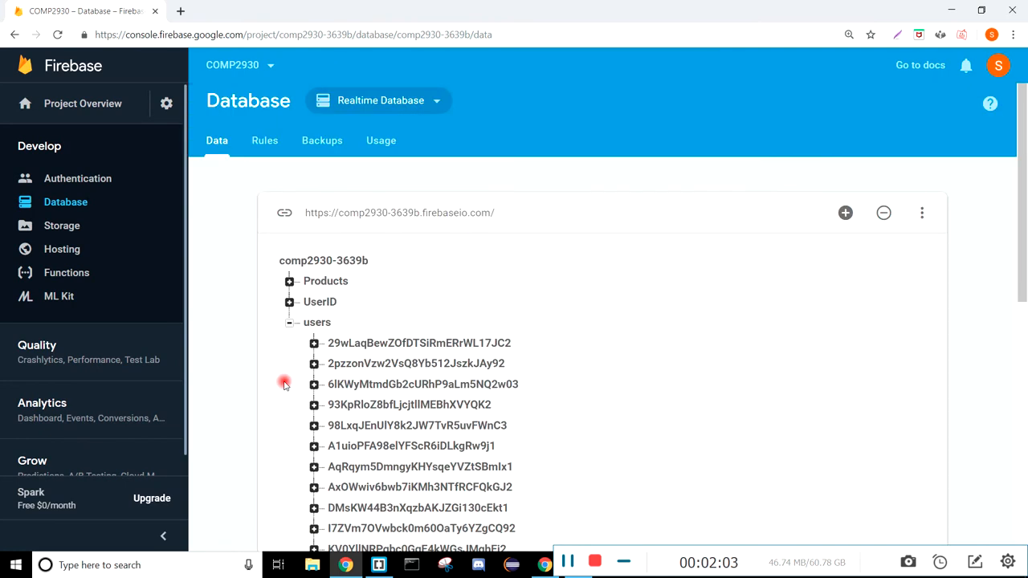
pyautogui.moveTo(883, 212)
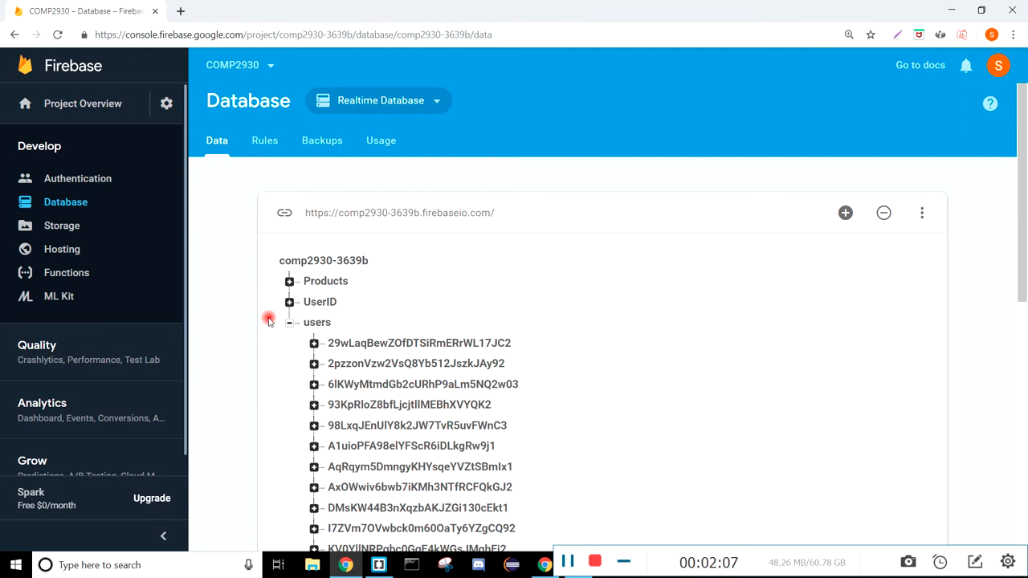
pyautogui.click(289, 321)
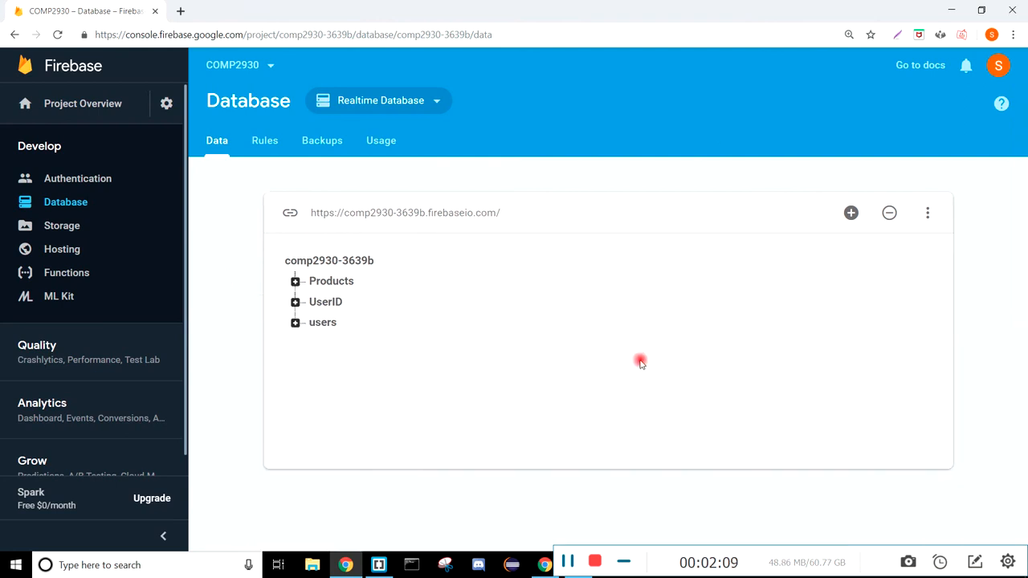